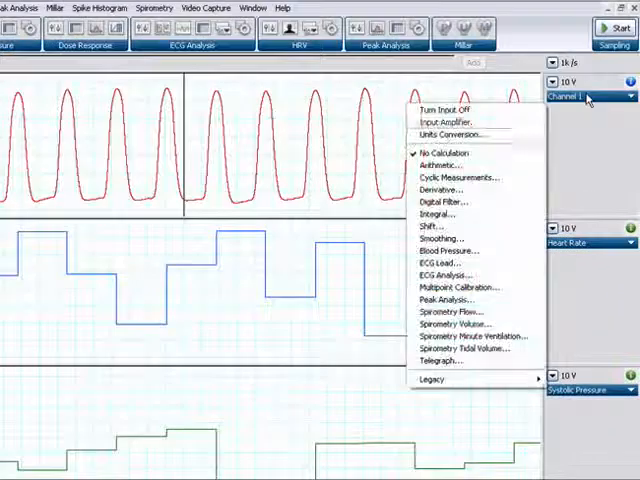
Switch Units conversion on for Channel 1 in the Units Conversion dialog
{"action": "left_click", "coordinate": [448, 134]}
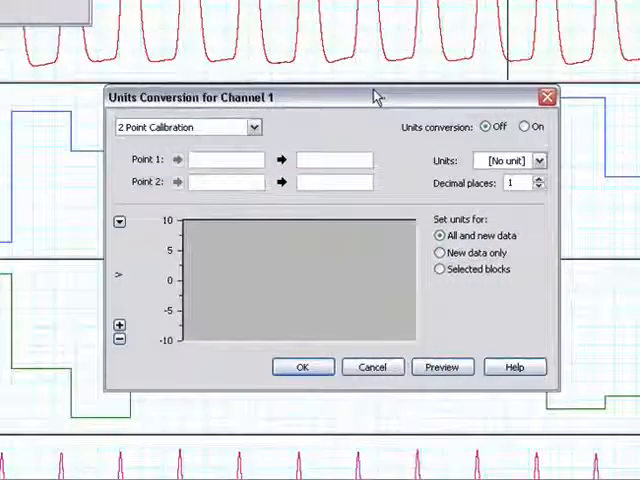
{"action": "left_click", "coordinate": [224, 160]}
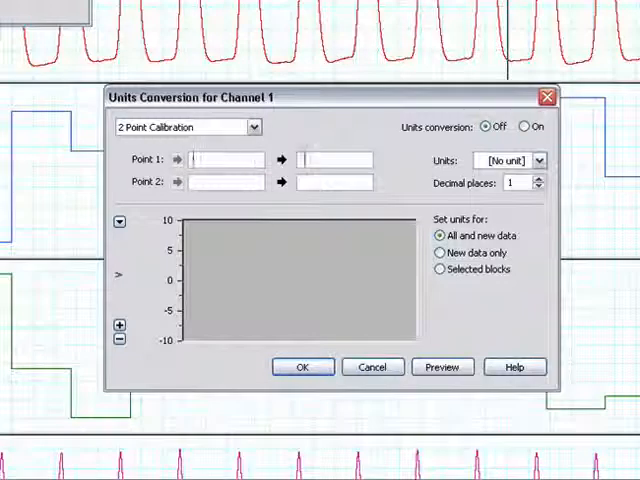
{"action": "left_click", "coordinate": [332, 160]}
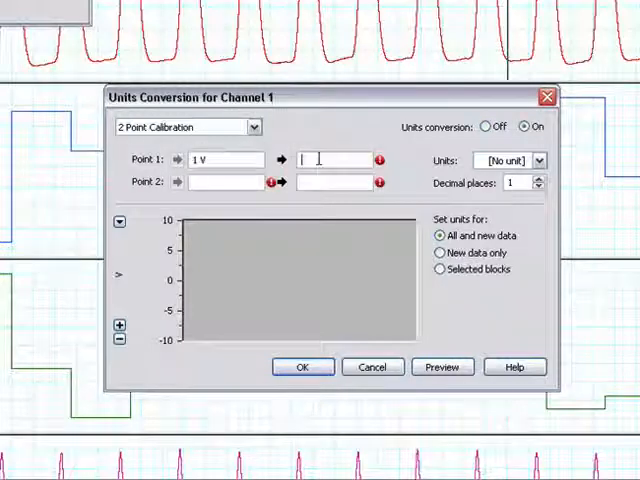
Map 1 V to 10 and 3 V to 30 in °C, shown to two decimal places
{"action": "type", "text": "10"}
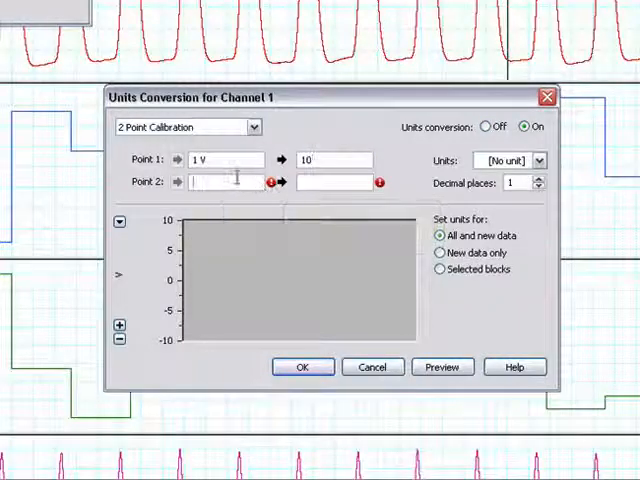
{"action": "type", "text": "3 V"}
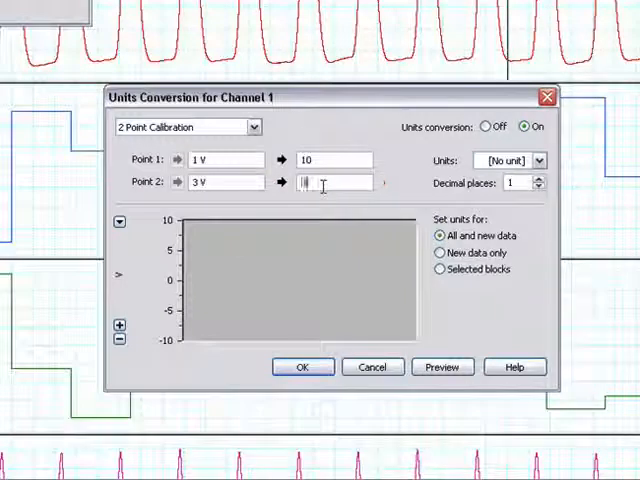
{"action": "type", "text": "30"}
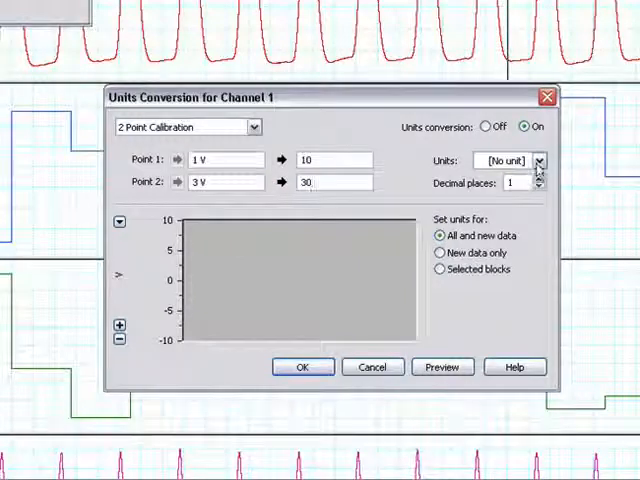
{"action": "left_click", "coordinate": [538, 160]}
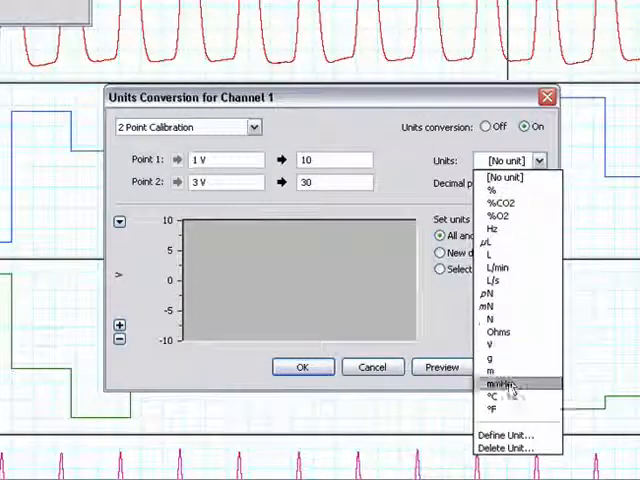
{"action": "left_click", "coordinate": [500, 396]}
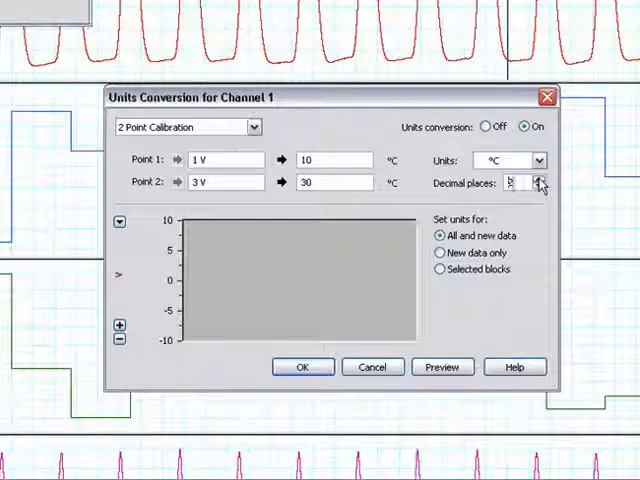
{"action": "left_click", "coordinate": [540, 186]}
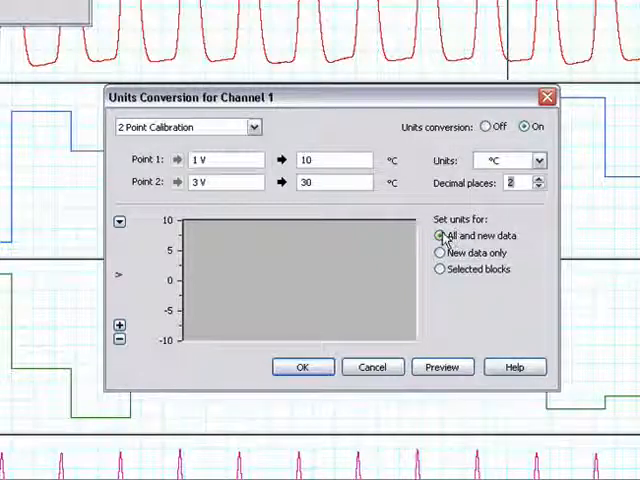
Try the Set units options, keep All and new data, and preview the converted waveform
{"action": "left_click", "coordinate": [438, 252]}
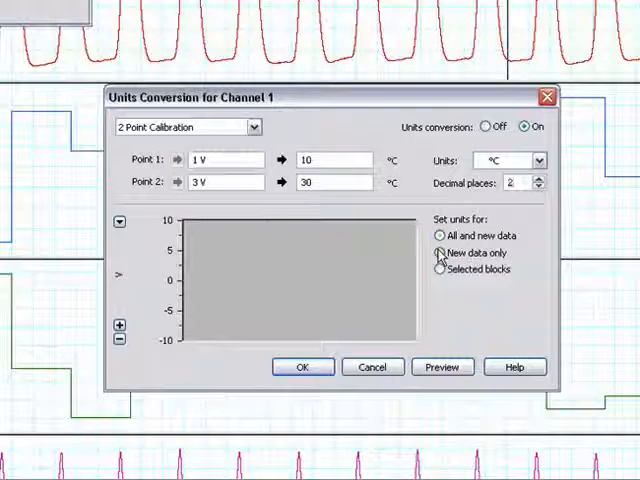
{"action": "left_click", "coordinate": [440, 252]}
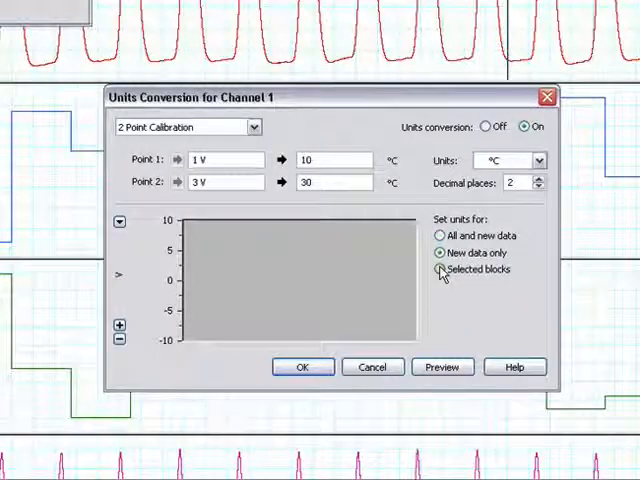
{"action": "left_click", "coordinate": [438, 268]}
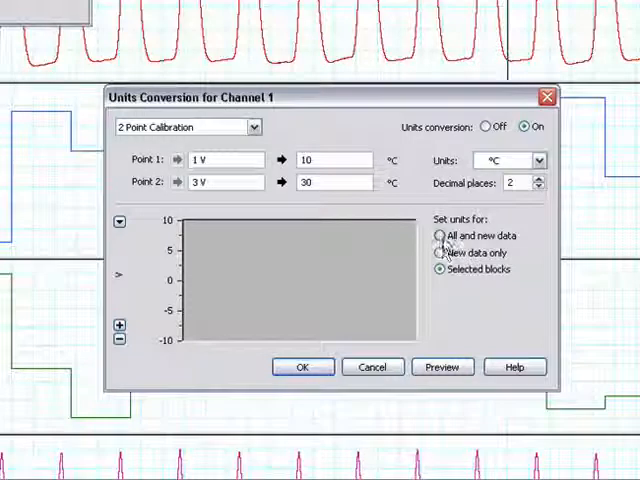
{"action": "left_click", "coordinate": [438, 236]}
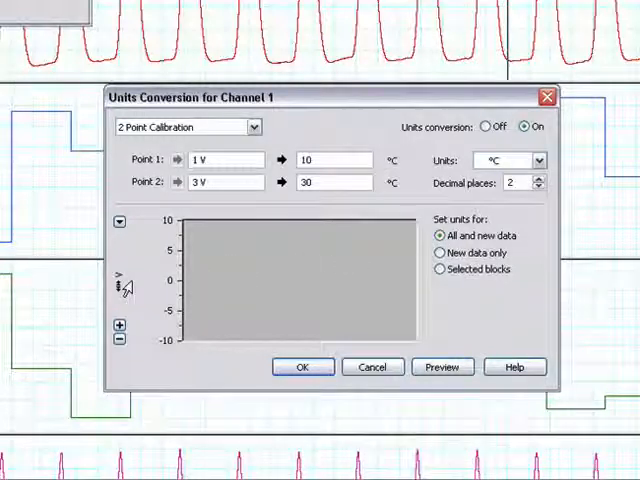
{"action": "left_click", "coordinate": [440, 368]}
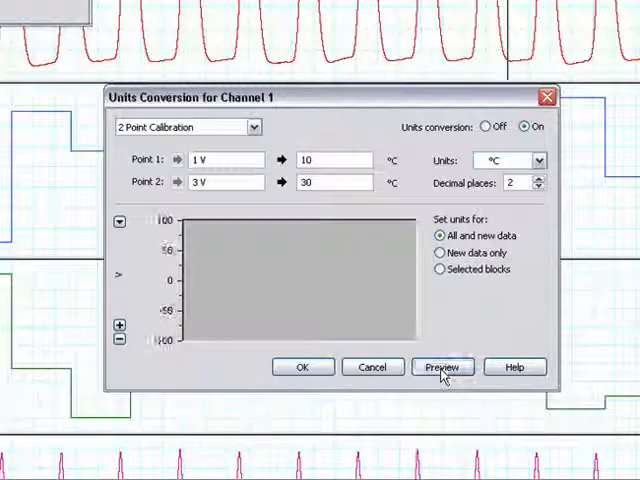
{"action": "left_click", "coordinate": [442, 368]}
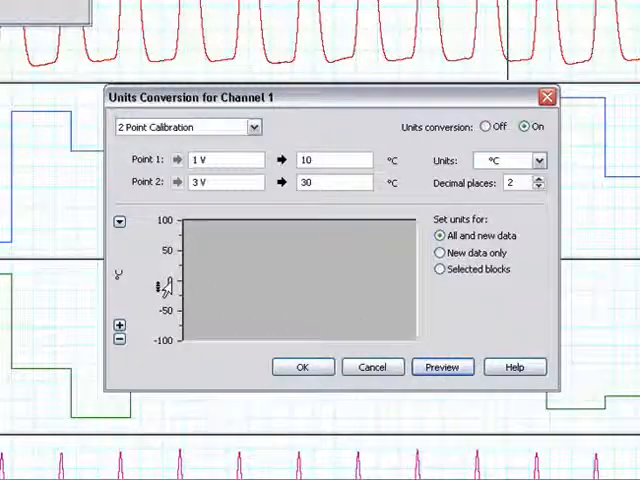
Show the Channel 1 waveform converted to °C in the preview pane
{"action": "left_click", "coordinate": [302, 368]}
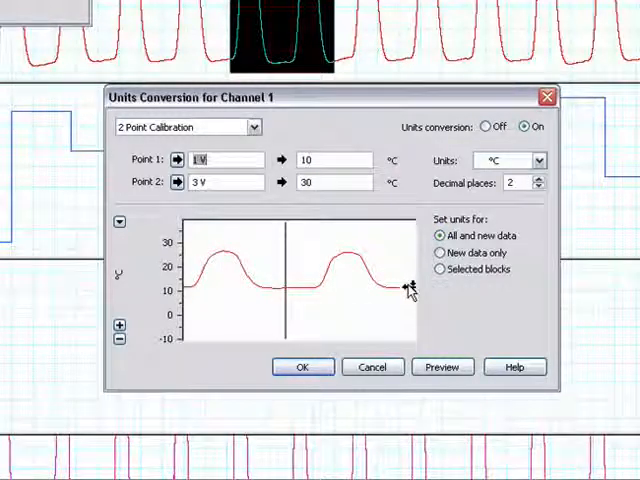
{"action": "mouse_move", "coordinate": [404, 290]}
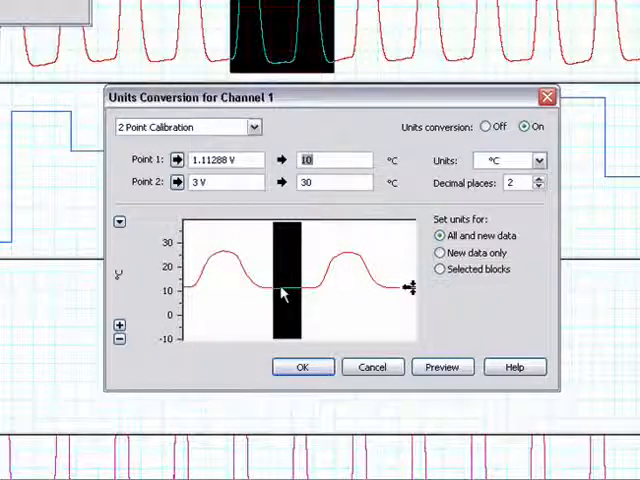
{"action": "mouse_move", "coordinate": [284, 296]}
{"action": "type", "text": "0"}
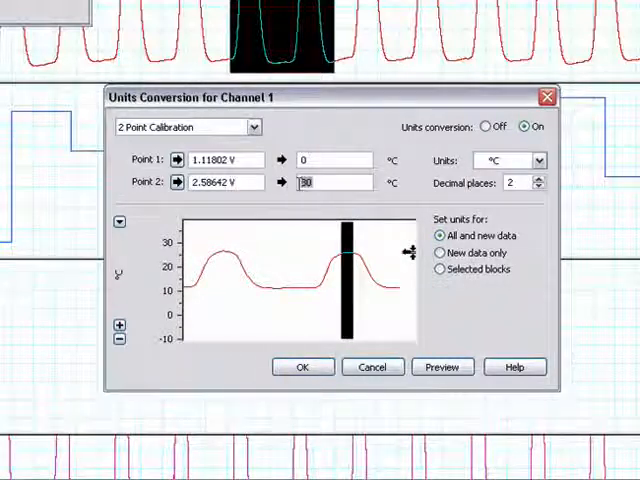
Enter the new calibration value and choose mmHg as the conversion unit
{"action": "type", "text": "100"}
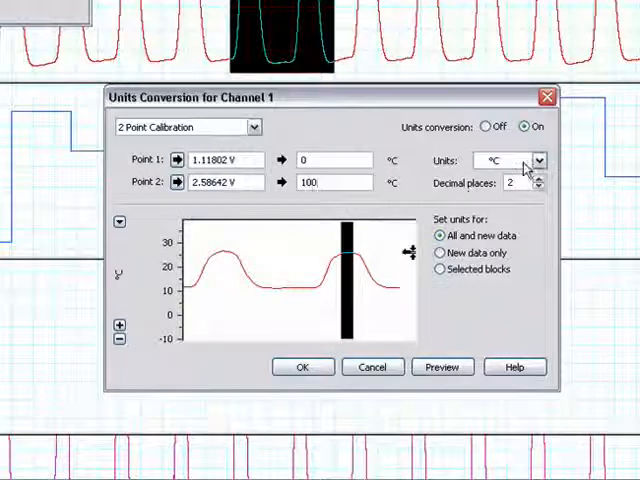
{"action": "left_click", "coordinate": [540, 160]}
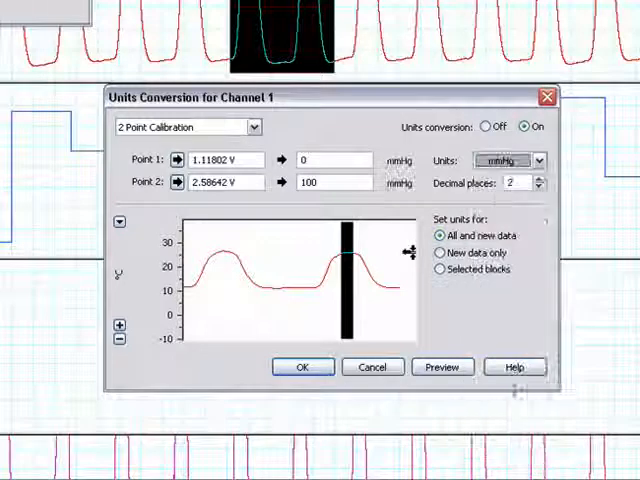
{"action": "left_click", "coordinate": [538, 188]}
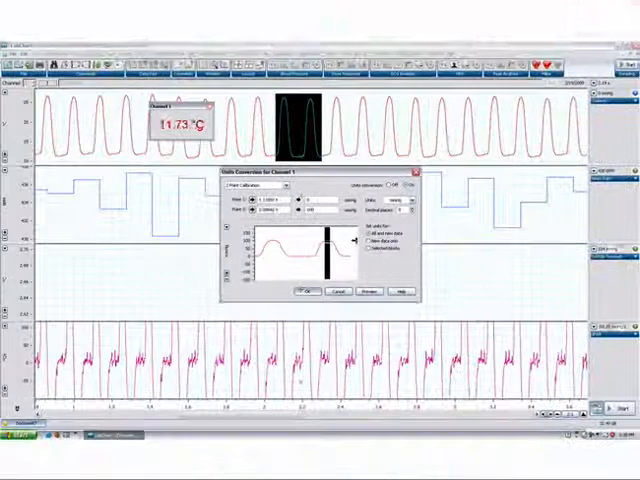
Refresh the preview so the waveform is plotted on the mmHg scale
{"action": "left_click", "coordinate": [308, 292]}
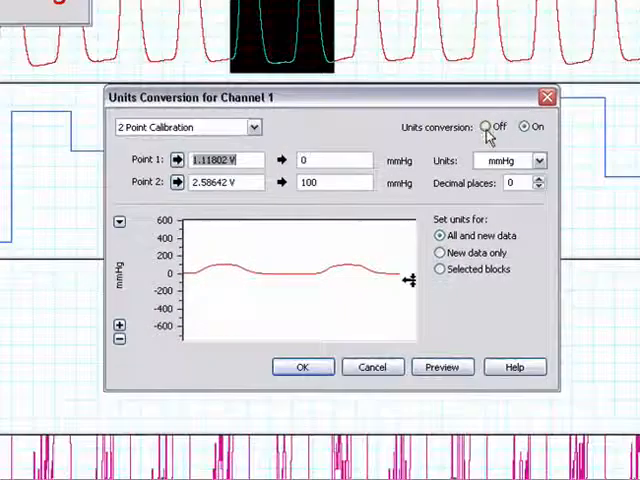
Toggle conversion Off and On, then start defining a custom unit from the Units list
{"action": "left_click", "coordinate": [484, 128]}
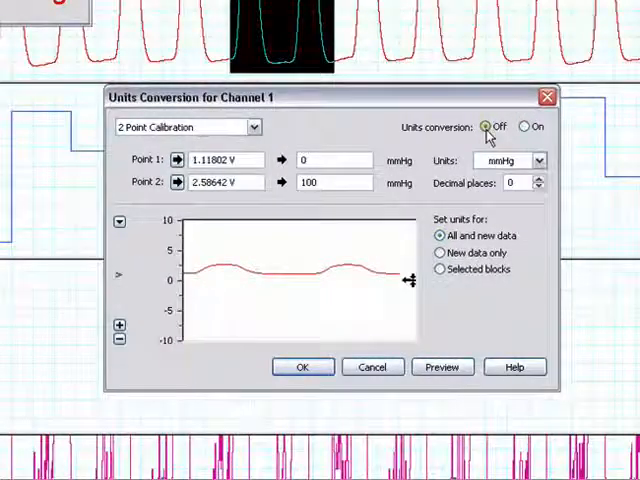
{"action": "left_click", "coordinate": [524, 126]}
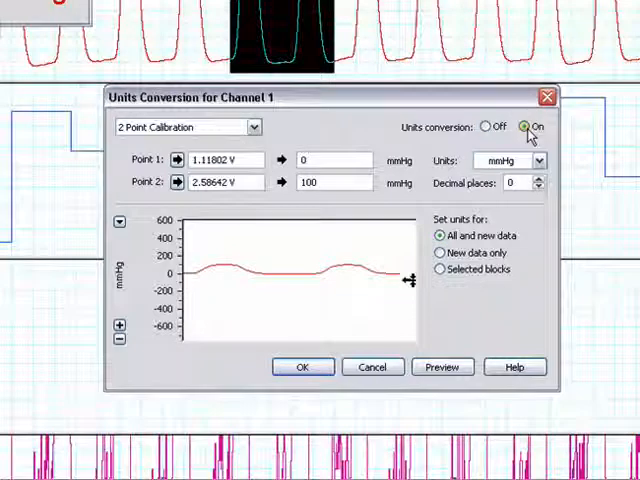
{"action": "left_click", "coordinate": [540, 160]}
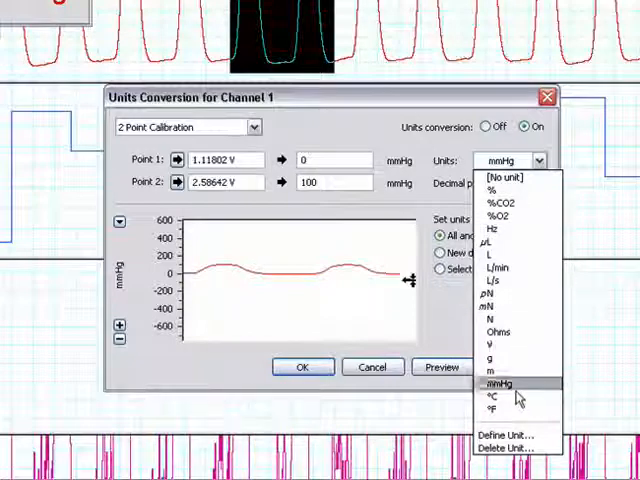
{"action": "left_click", "coordinate": [508, 434]}
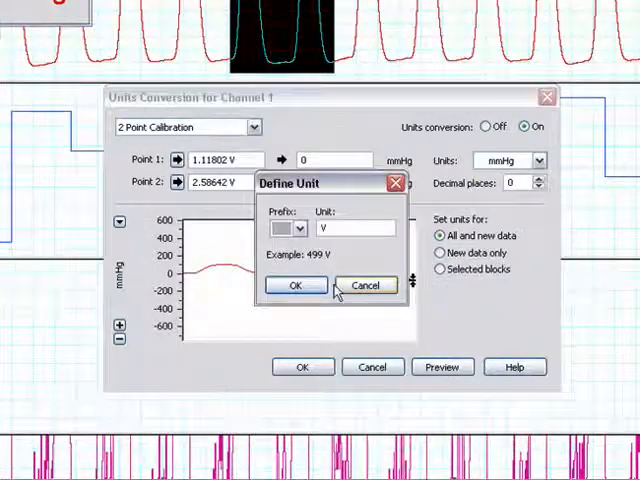
Define milli-Newtons (prefix m, name Newtons) and confirm it appears among the units
{"action": "left_click", "coordinate": [300, 228]}
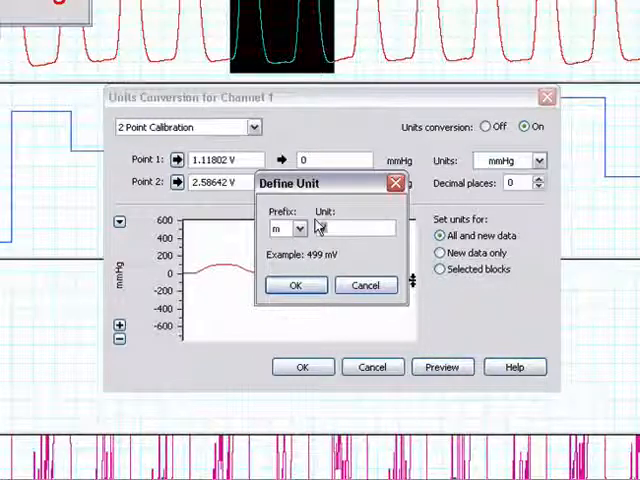
{"action": "type", "text": "Newe"}
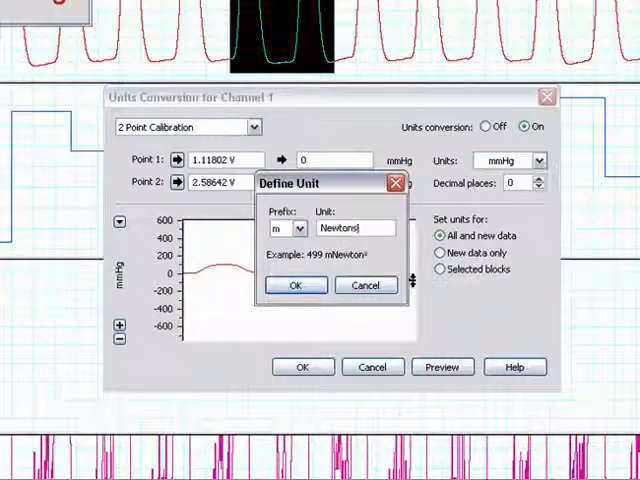
{"action": "left_click", "coordinate": [294, 284]}
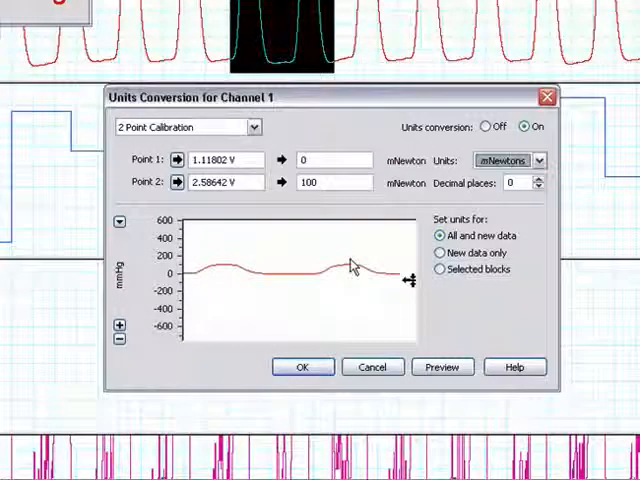
{"action": "left_click", "coordinate": [538, 160]}
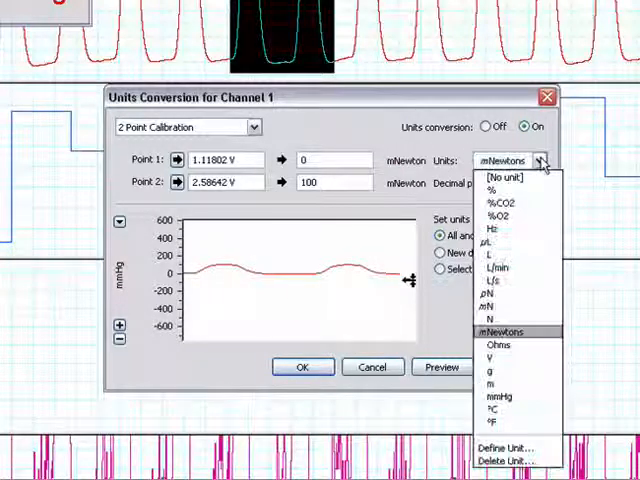